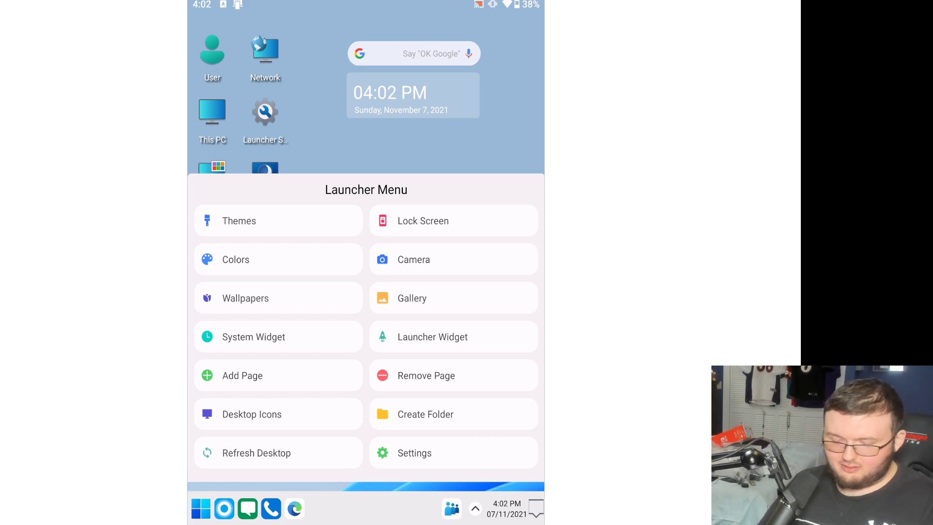
- Open Launcher Widget choices, keeping the Google search and clock widgets enabled
left_click(432, 337)
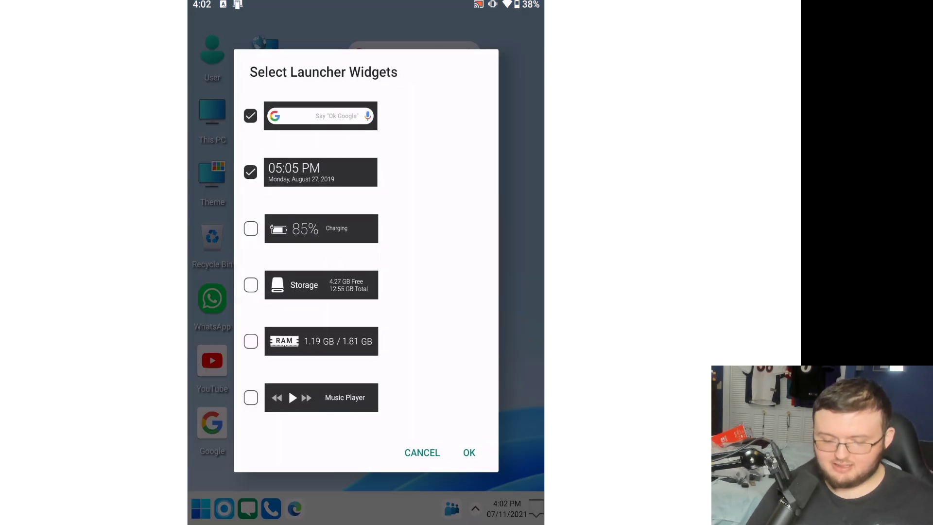
left_click(469, 452)
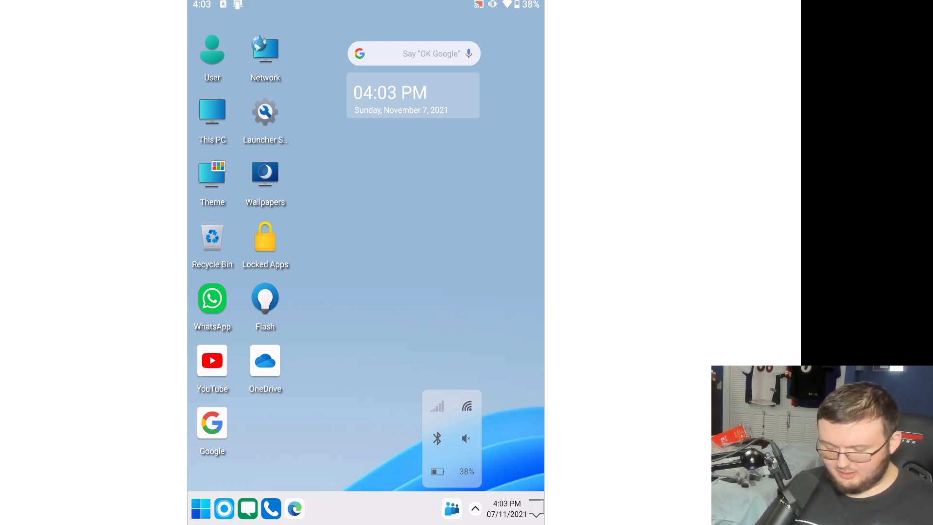
- Dismiss the quick status panel by clicking empty desktop areas near the taskbar
left_click(474, 508)
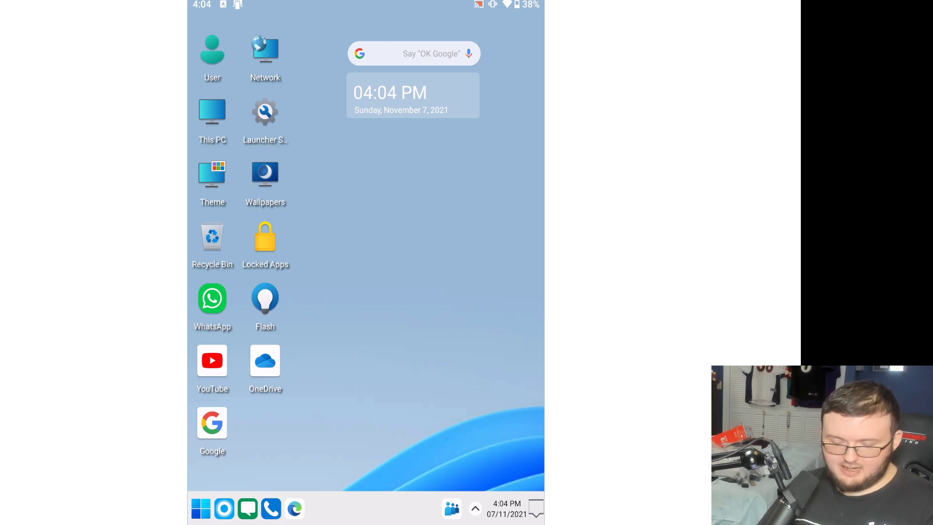
left_click(270, 509)
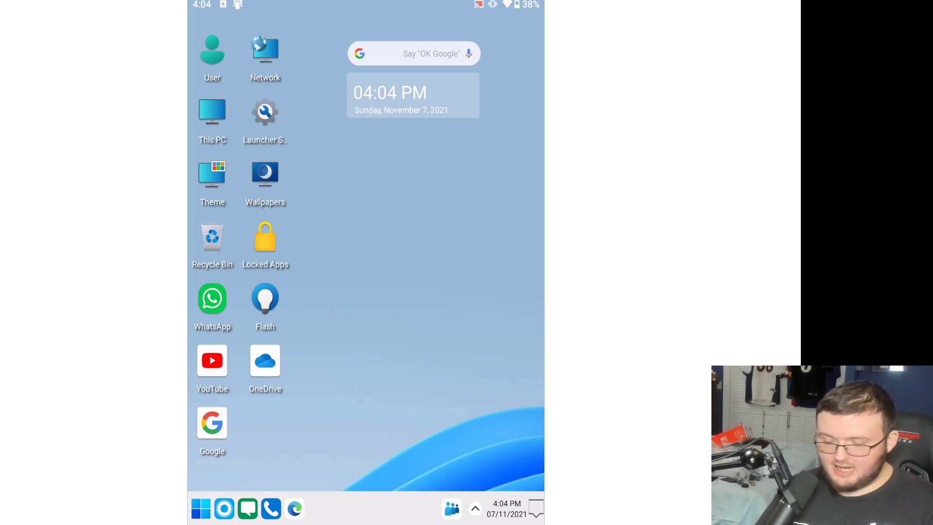
- Open the Start menu and scroll down through the Pinned apps grid
left_click(200, 509)
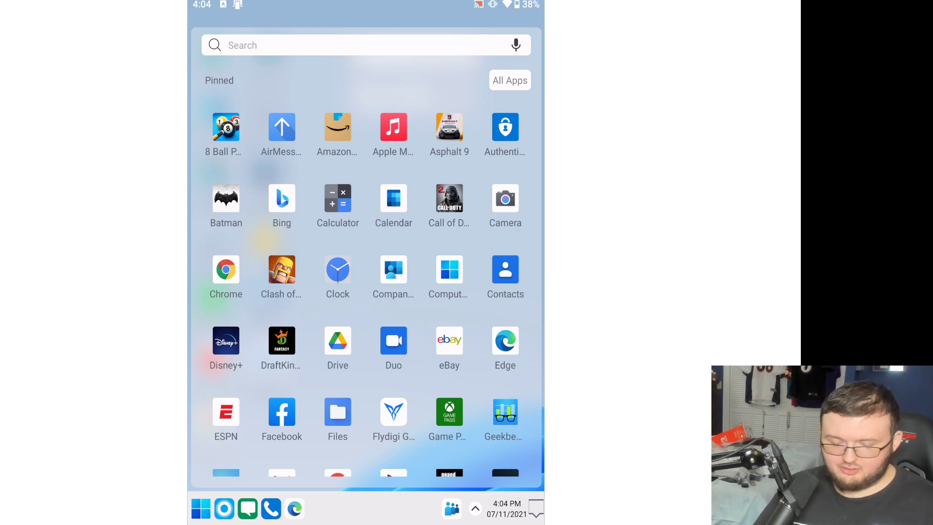
scroll("down", 3)
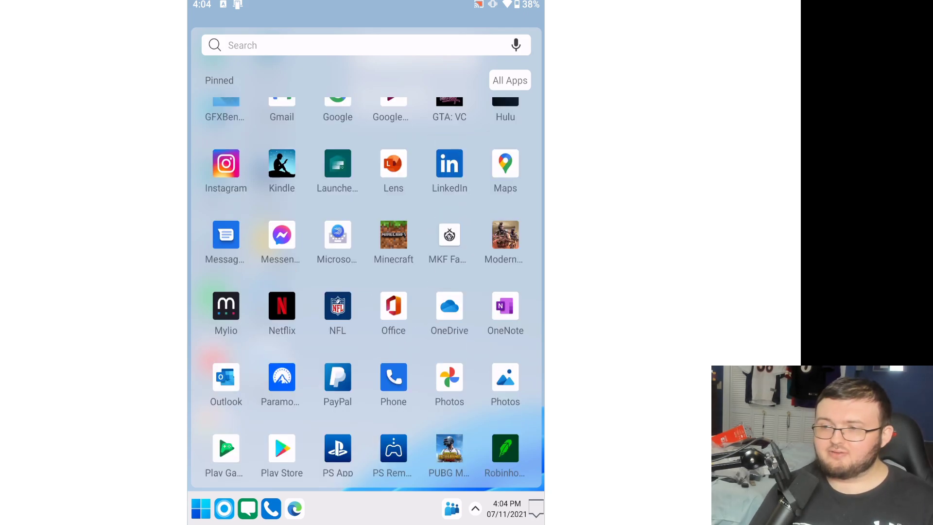
scroll("down", 3)
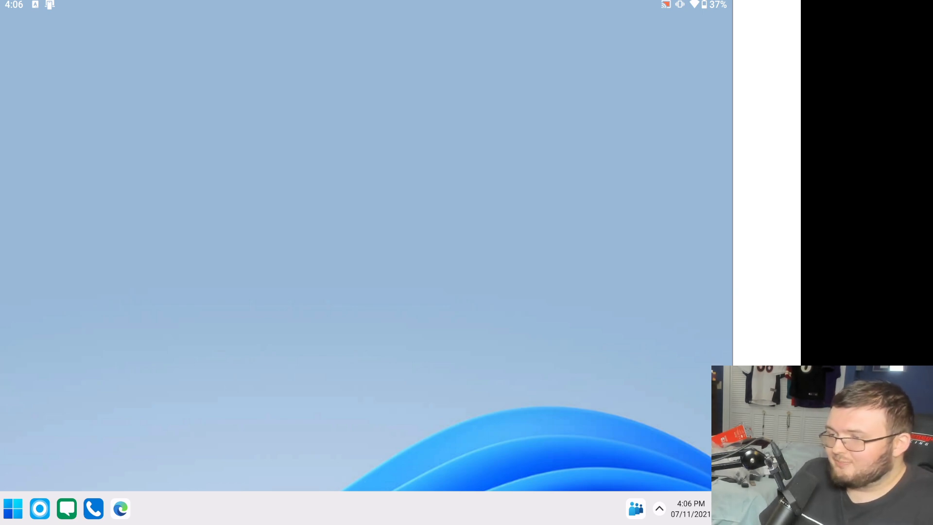
- Open, close and reopen the Start menu, scrolling the pinned apps list
left_click(12, 509)
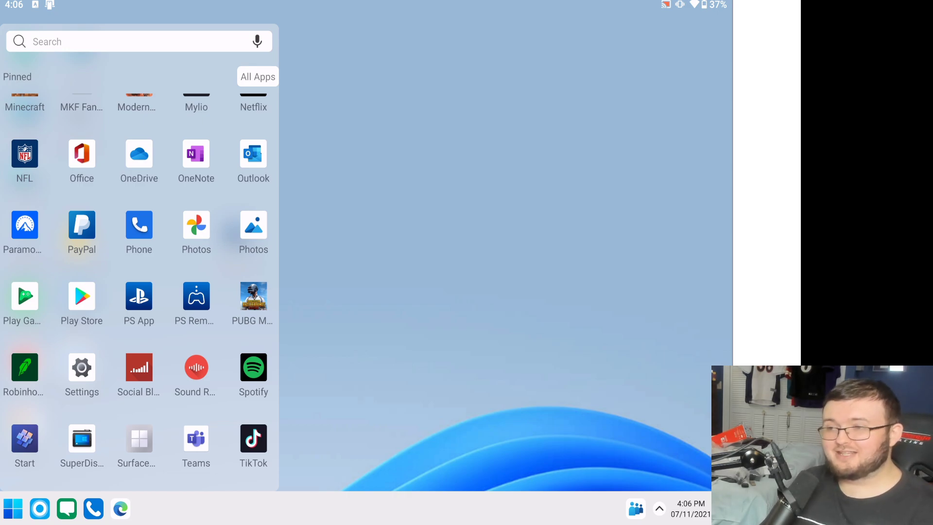
left_click(13, 508)
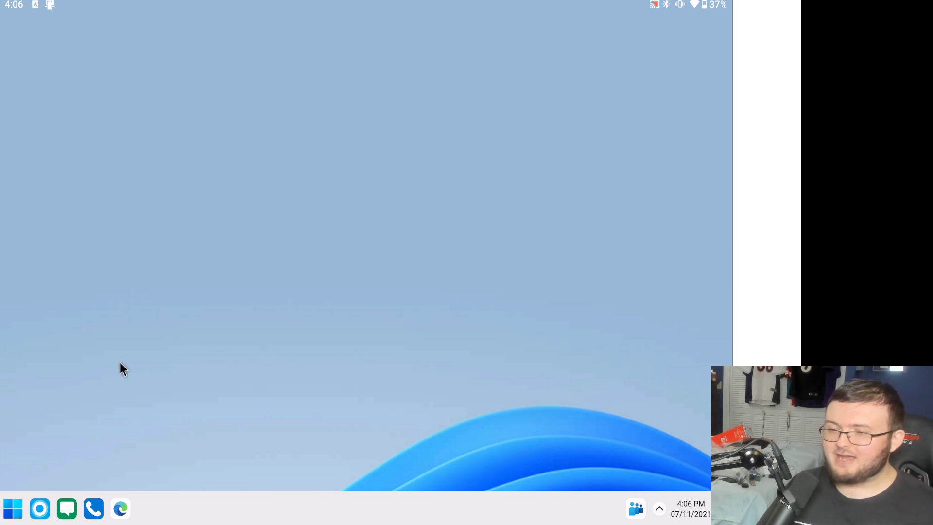
mouse_move(476, 275)
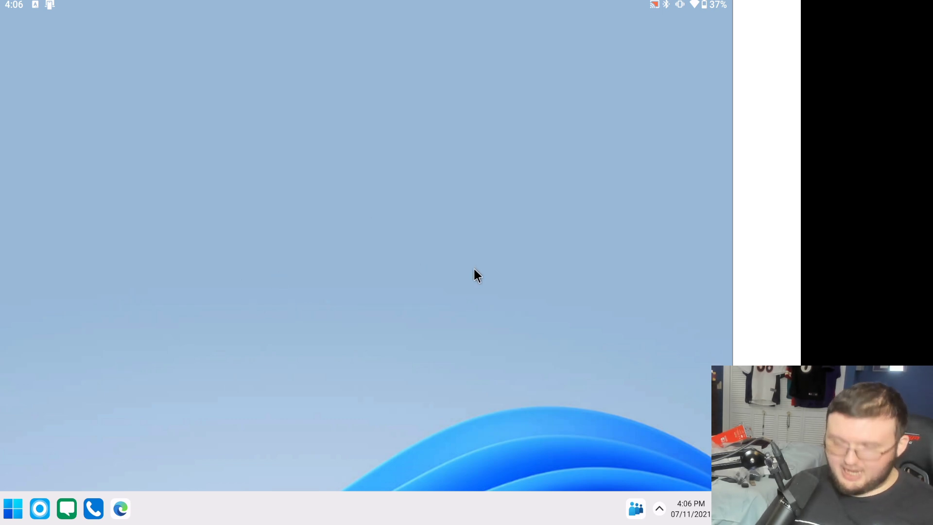
mouse_move(410, 278)
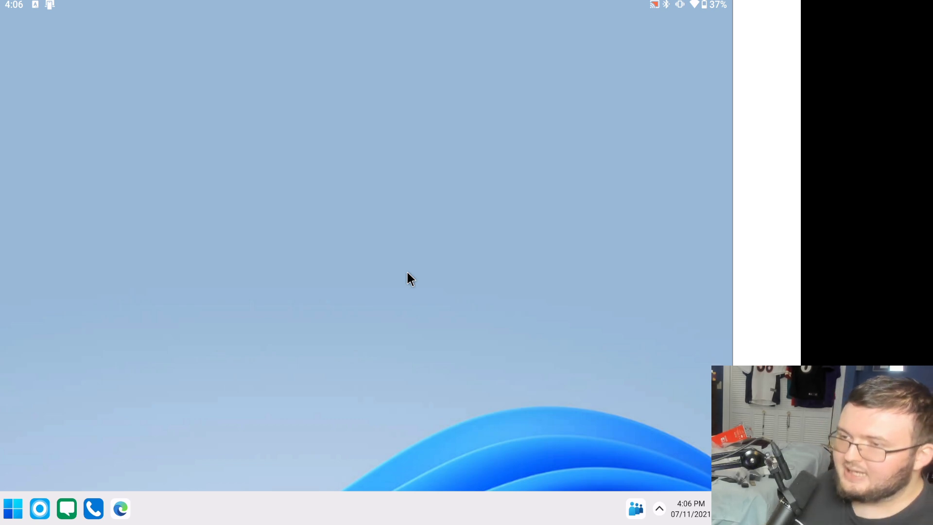
mouse_move(32, 493)
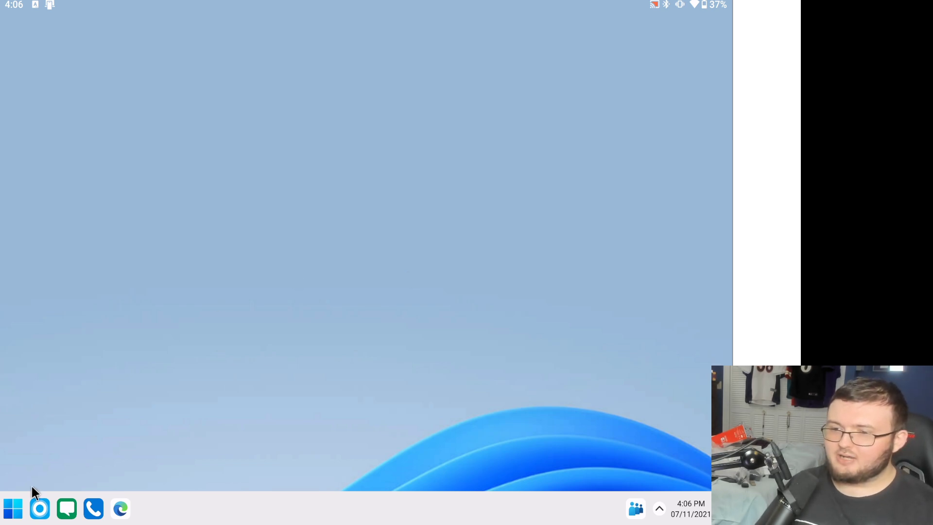
left_click(12, 508)
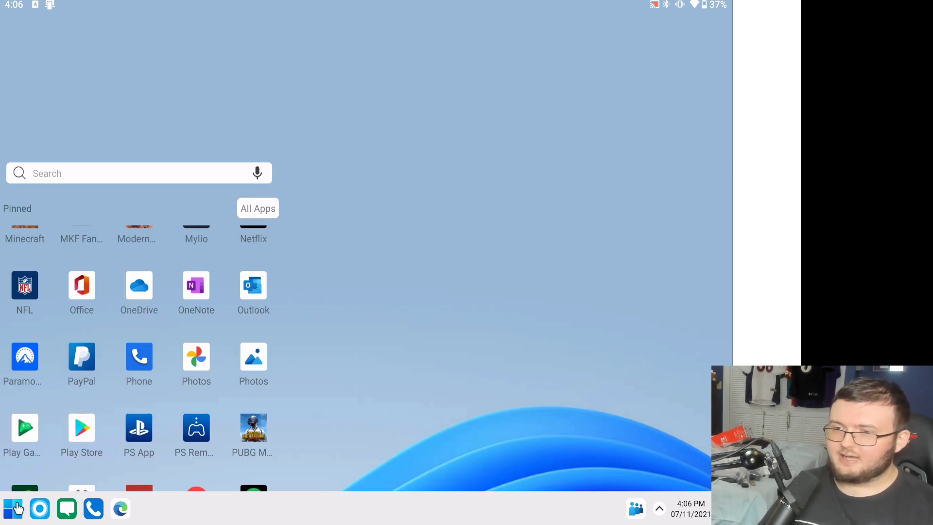
scroll("down", 3)
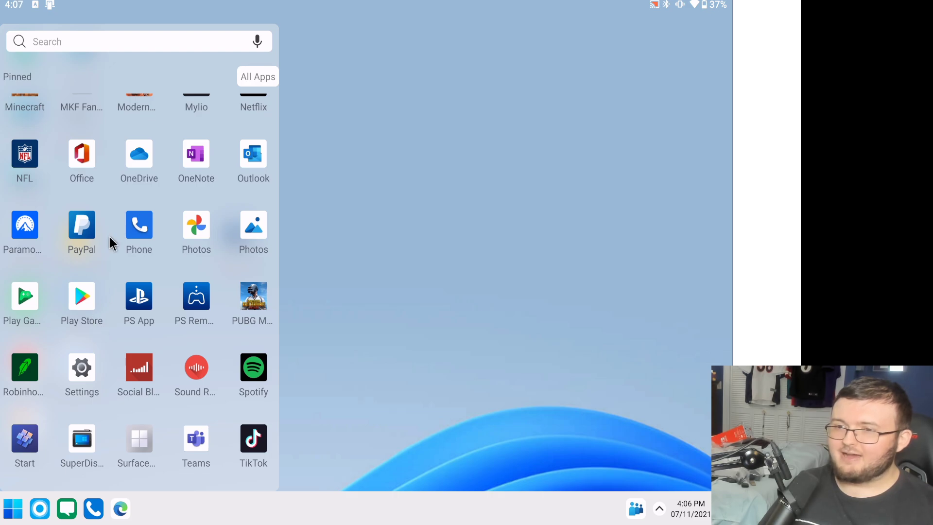
mouse_move(116, 110)
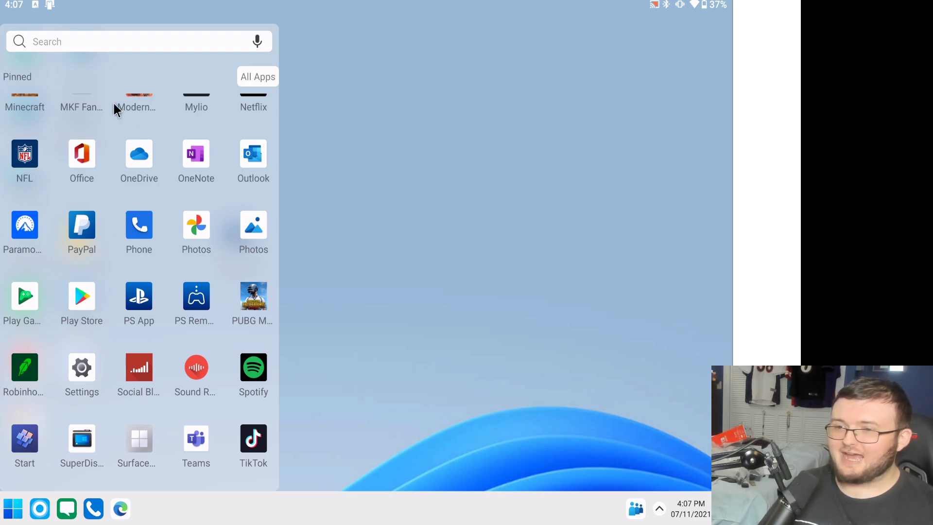
mouse_move(82, 154)
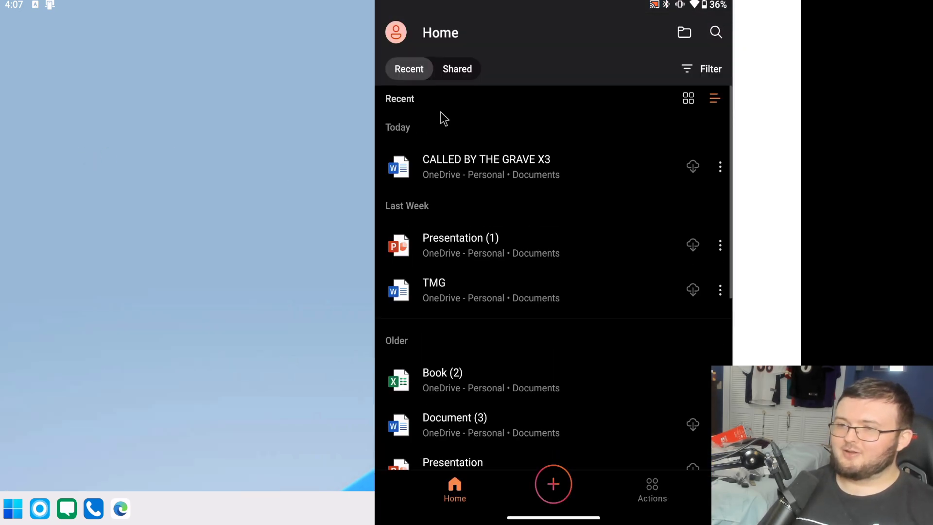
- Open CALLED BY THE GRAVE X3 from Recent and type test characters after MULT
left_click(486, 167)
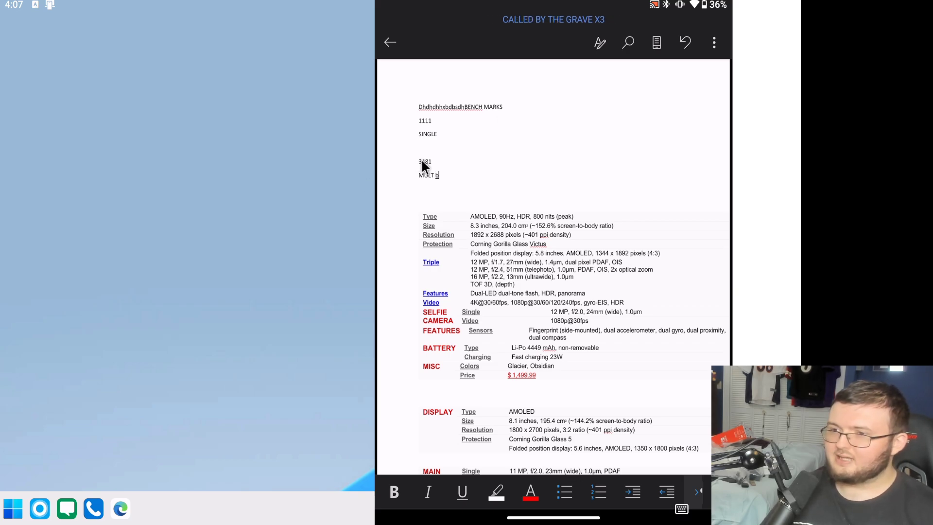
type("bkbkbkbkb")
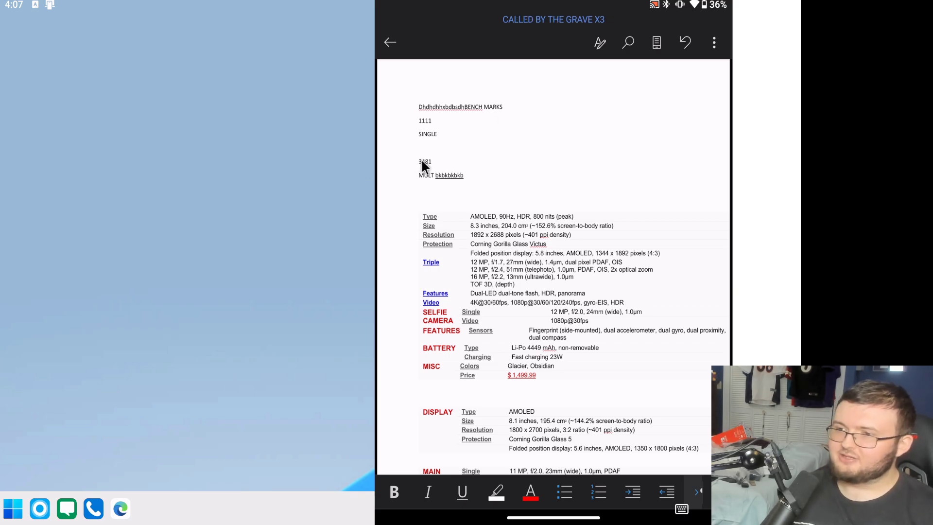
type("k")
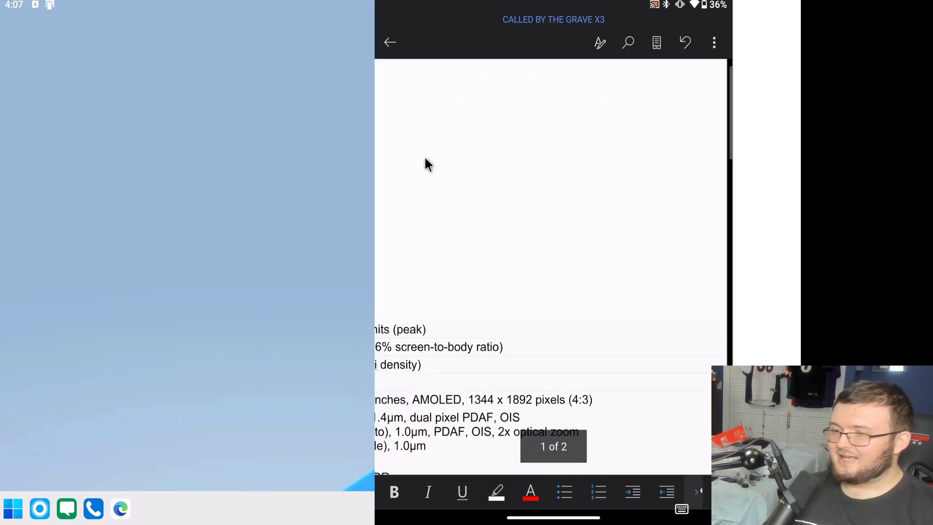
scroll("down", 3)
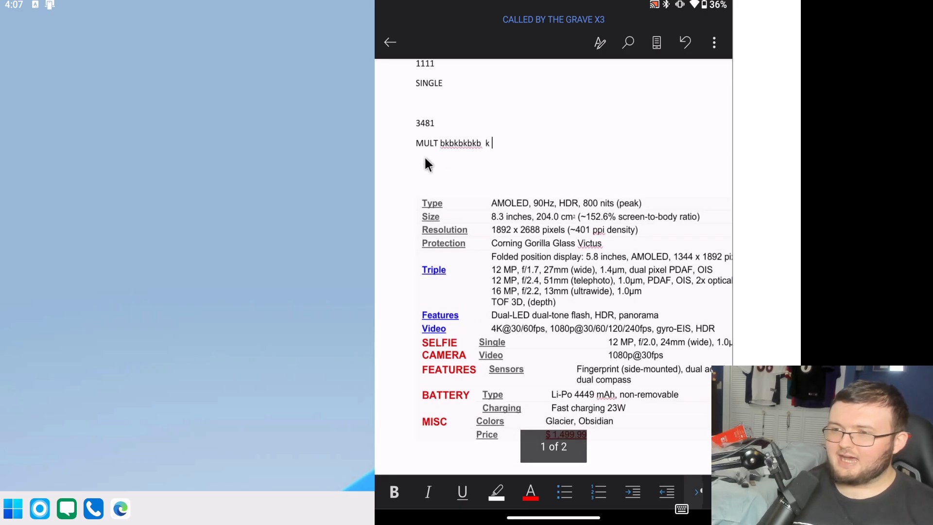
type("kbkb")
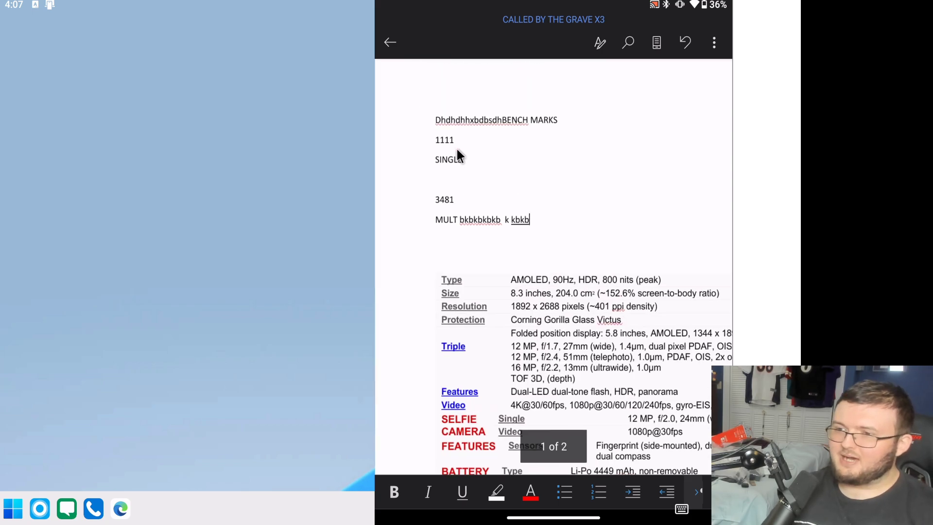
type("vkkhvkh")
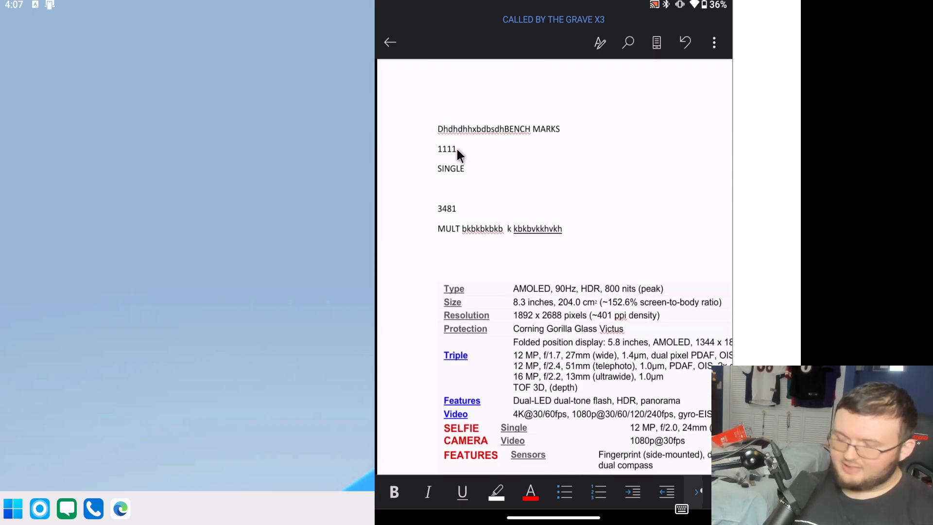
type("njlbnnm b.")
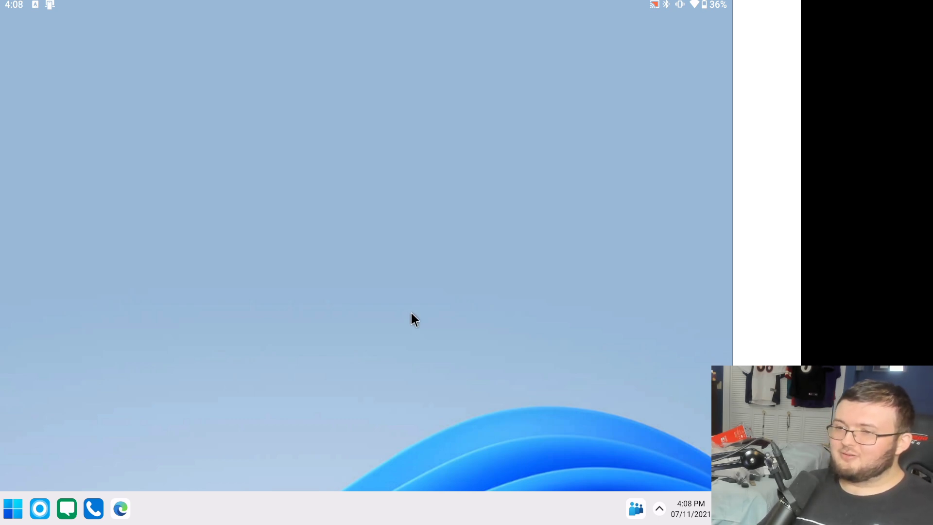
mouse_move(260, 190)
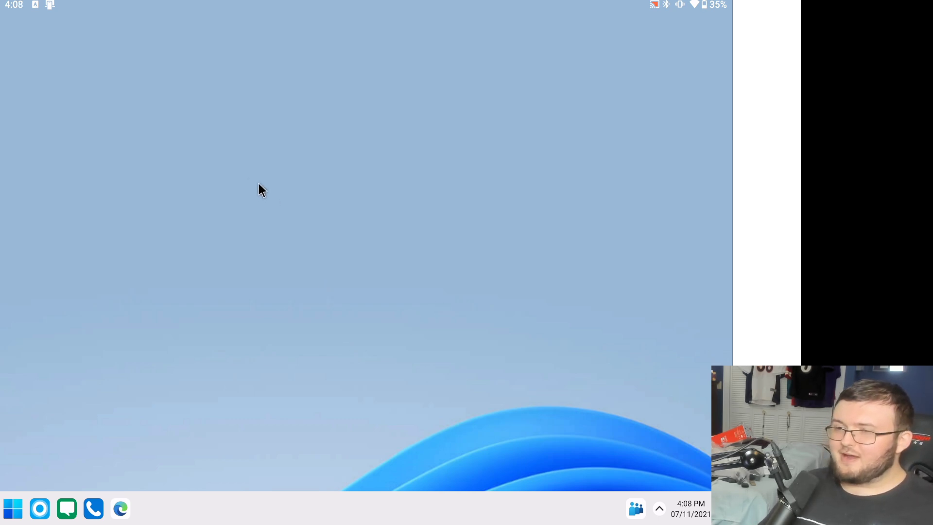
mouse_move(308, 223)
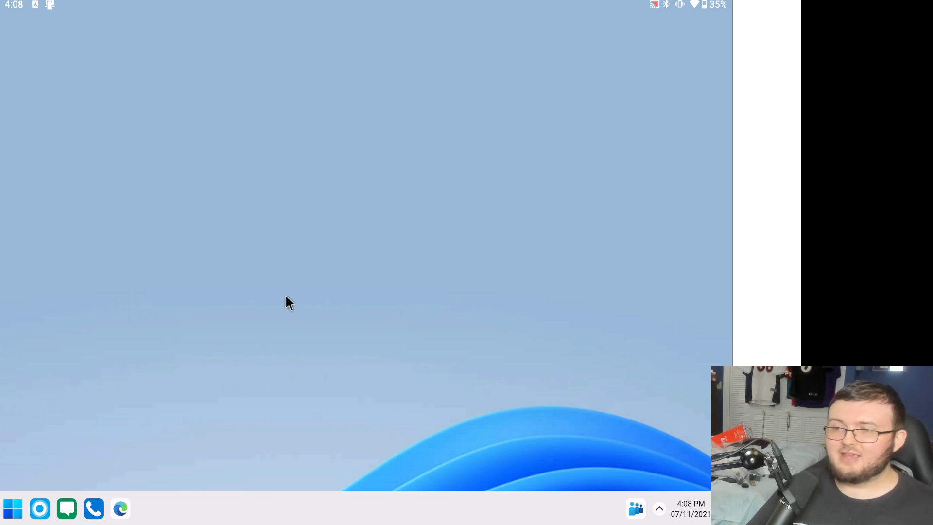
mouse_move(185, 243)
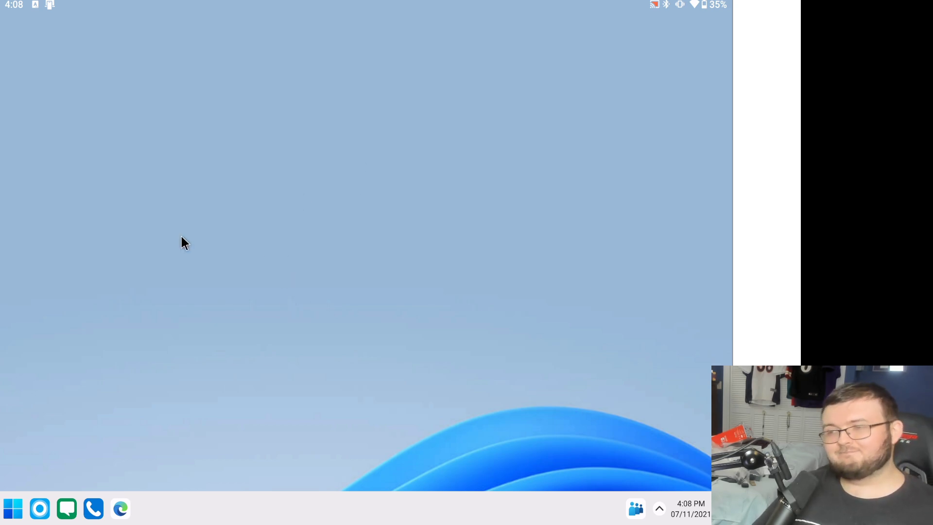
mouse_move(230, 251)
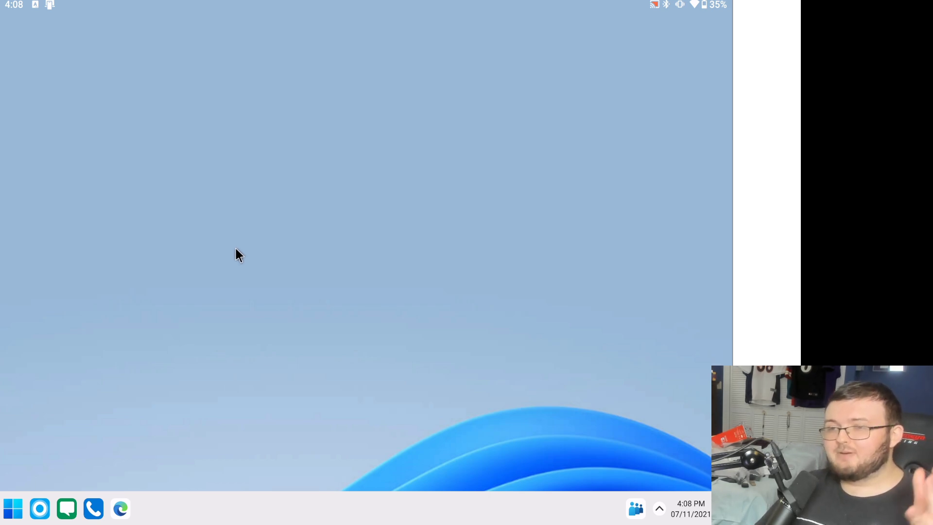
mouse_move(238, 233)
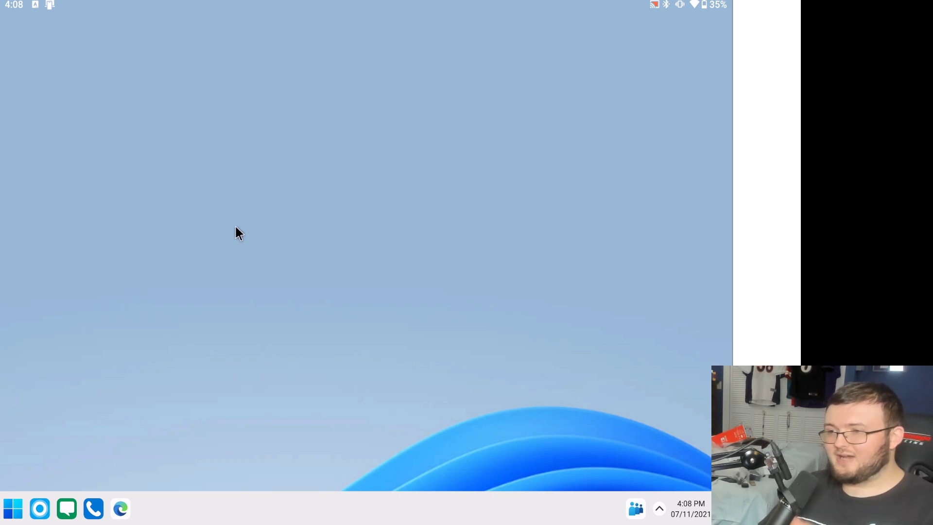